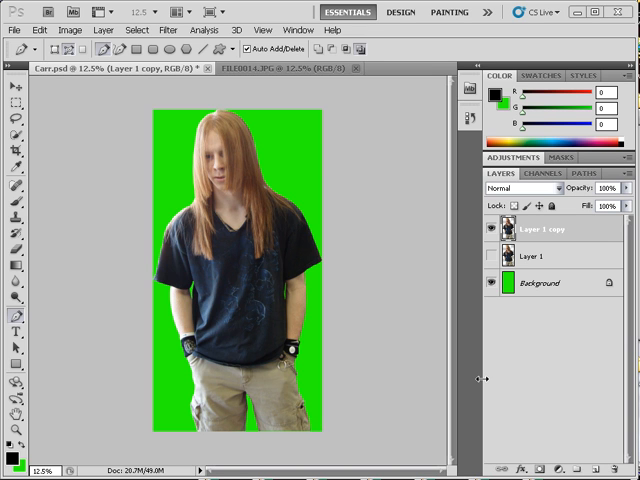
pyautogui.moveTo(484, 376)
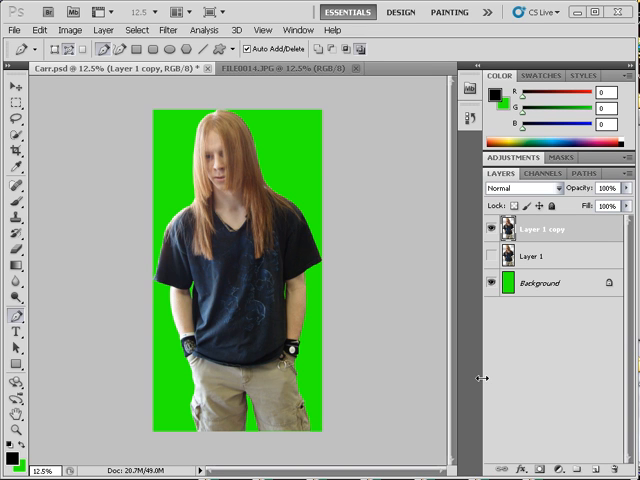
pyautogui.moveTo(308, 152)
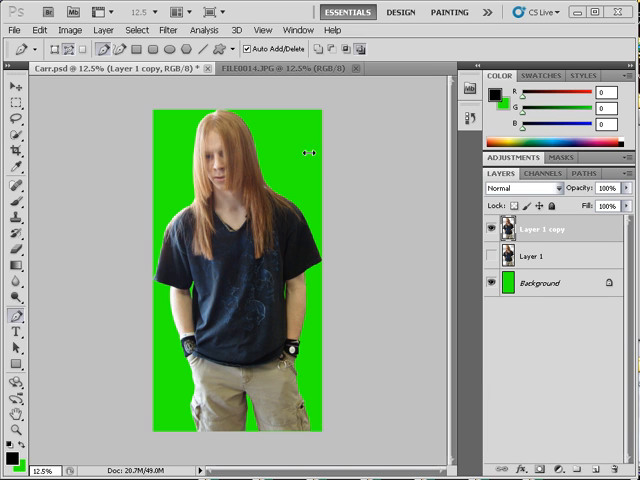
pyautogui.moveTo(376, 184)
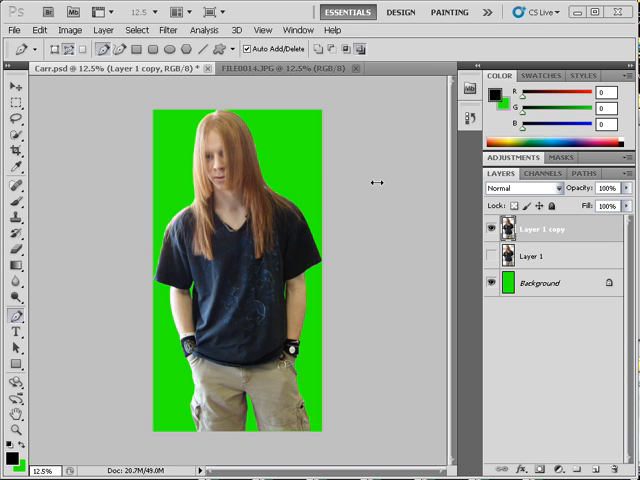
pyautogui.moveTo(252, 170)
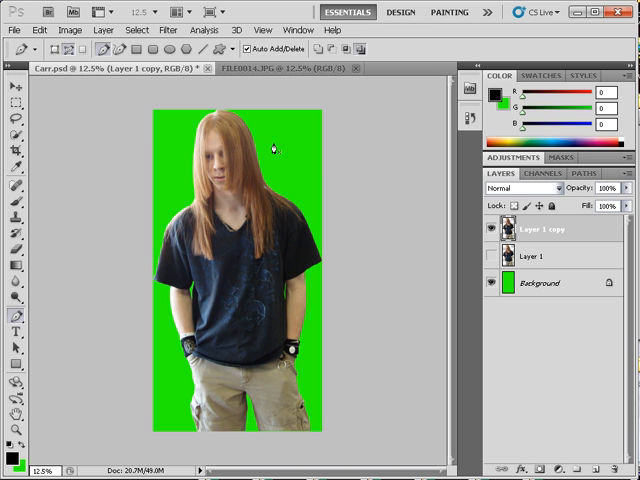
pyautogui.moveTo(340, 210)
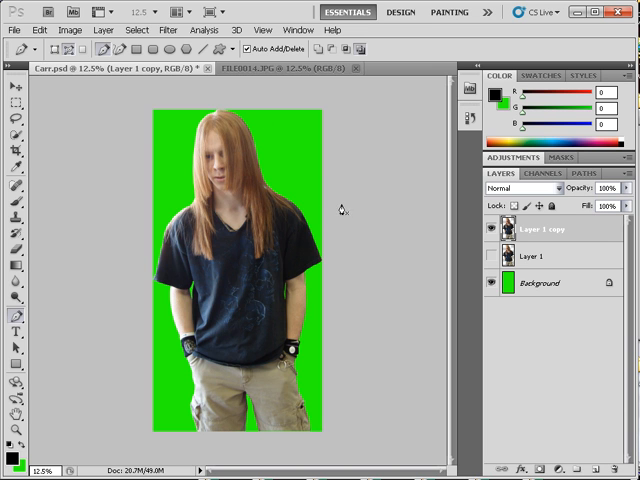
pyautogui.moveTo(348, 202)
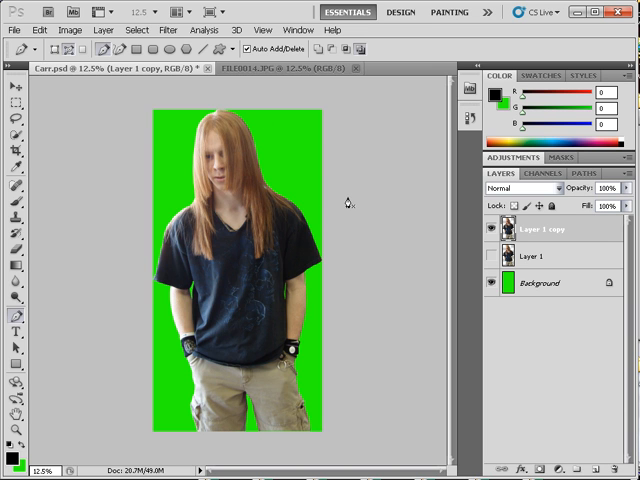
pyautogui.moveTo(342, 210)
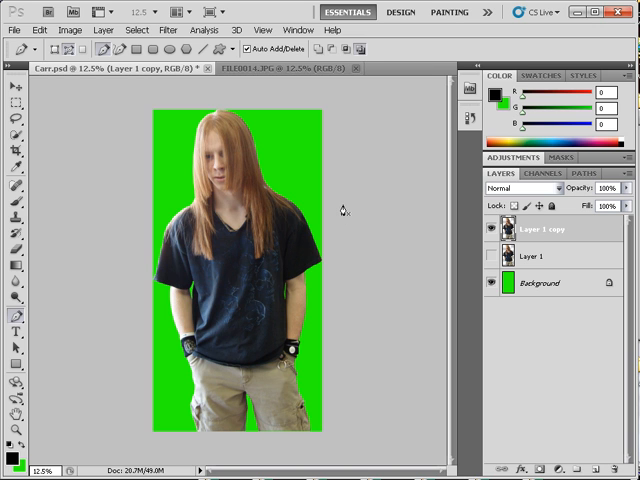
pyautogui.moveTo(364, 232)
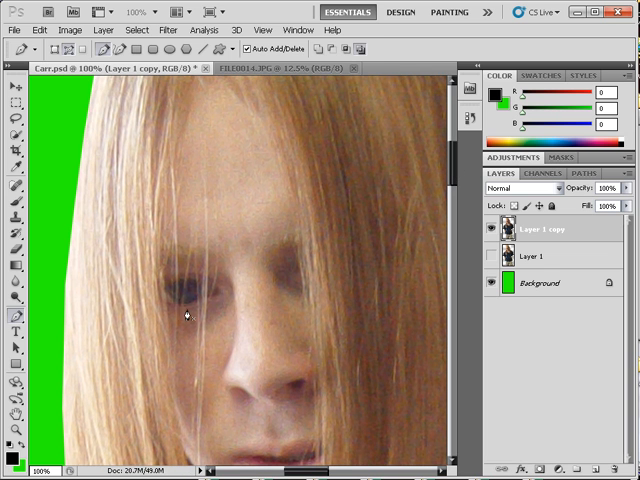
pyautogui.moveTo(348, 284)
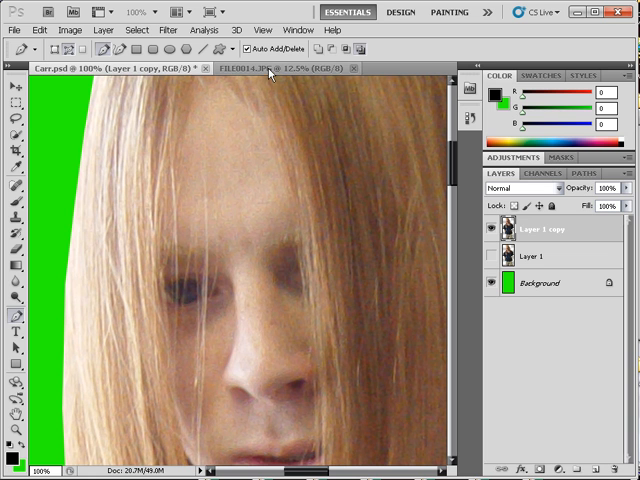
# Step: Pick the Eraser tool to begin erasing inside the boy's iris
pyautogui.click(280, 68)
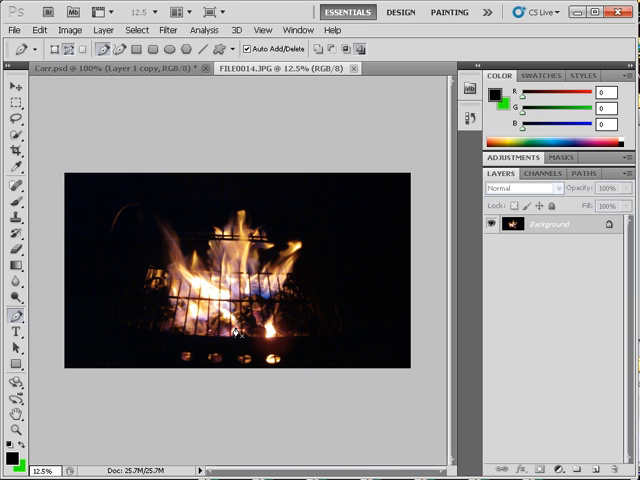
pyautogui.moveTo(344, 356)
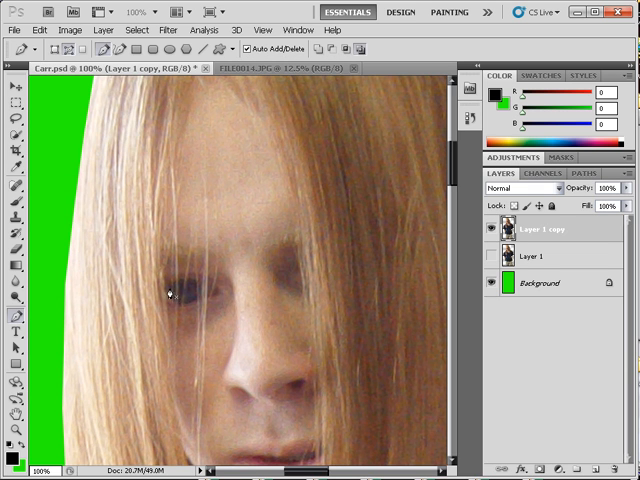
pyautogui.moveTo(186, 296)
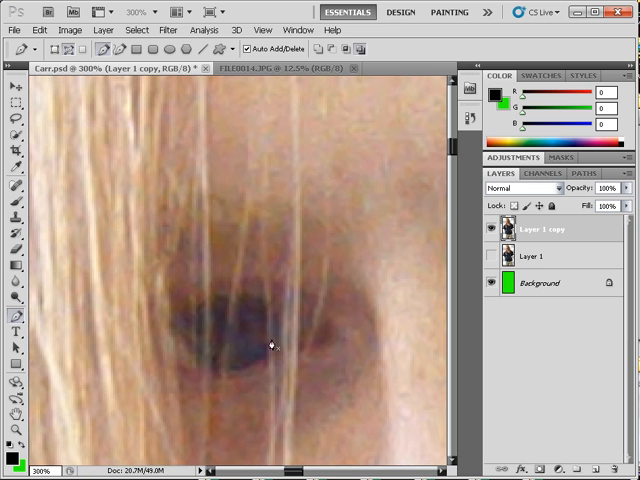
pyautogui.moveTo(336, 372)
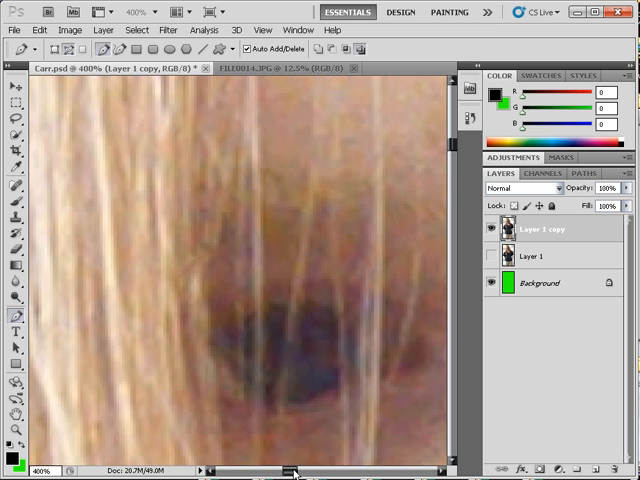
pyautogui.click(16, 252)
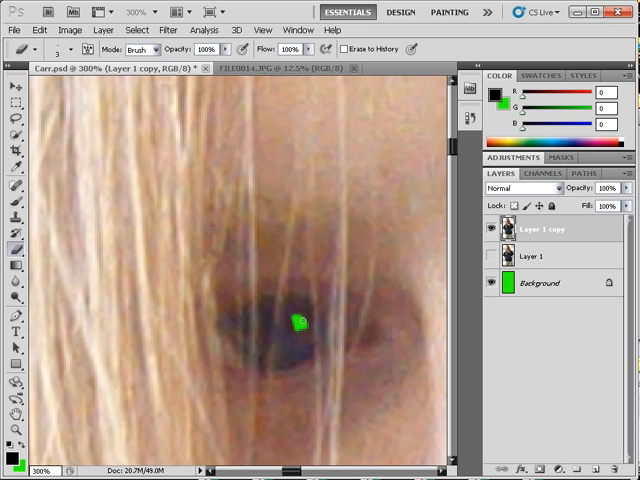
# Step: Erase a small spot and a crescent along the iris, with zoom at 300%
pyautogui.moveTo(300, 320); pyautogui.dragTo(298, 338)
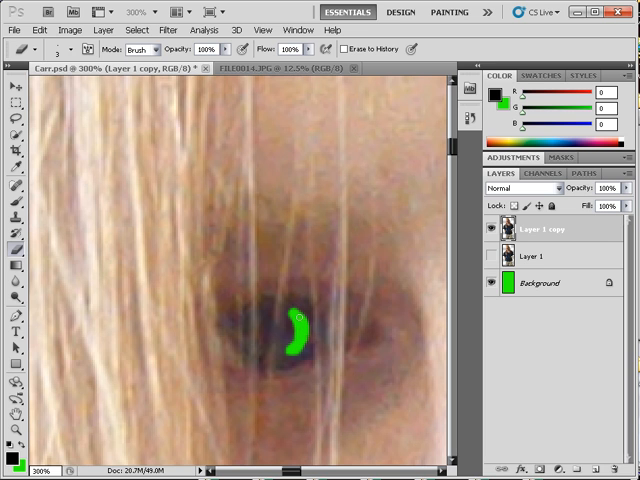
pyautogui.moveTo(300, 320); pyautogui.dragTo(288, 352)
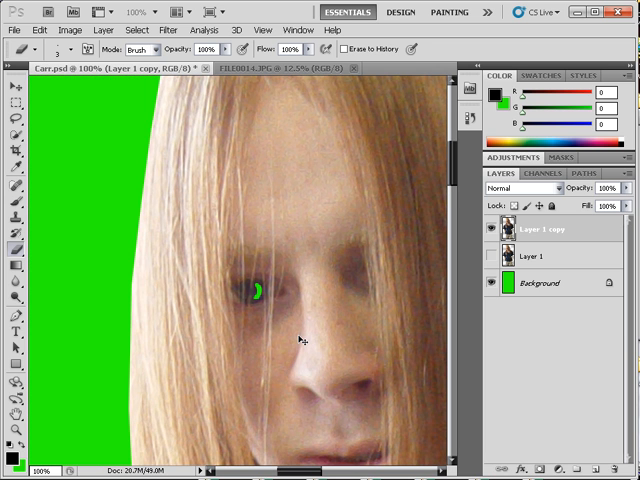
pyautogui.write('300')
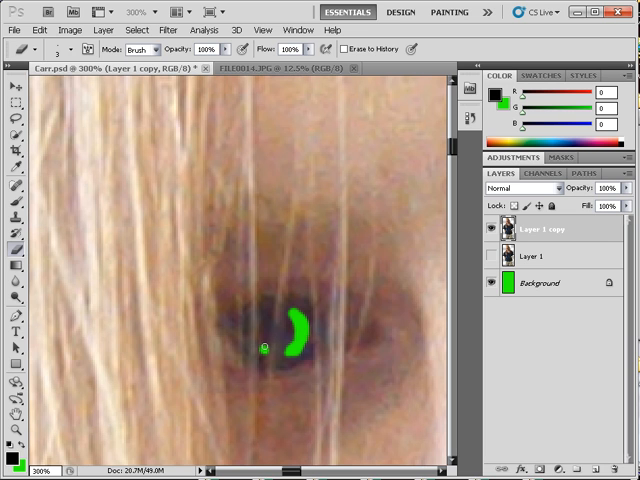
# Step: Erase three more small dots around the crescent inside the eye
pyautogui.click(264, 350)
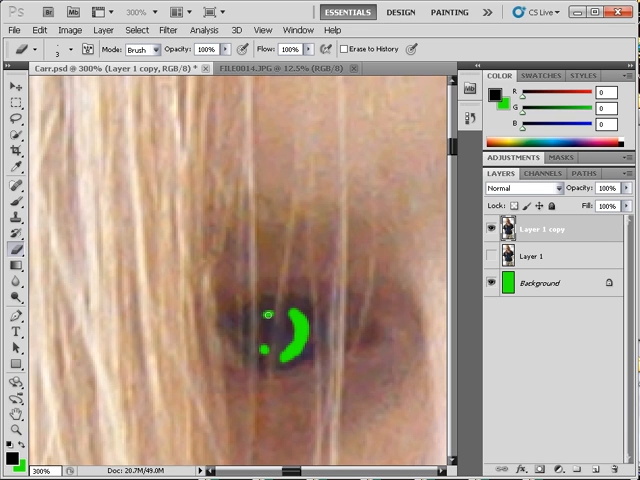
pyautogui.moveTo(248, 320)
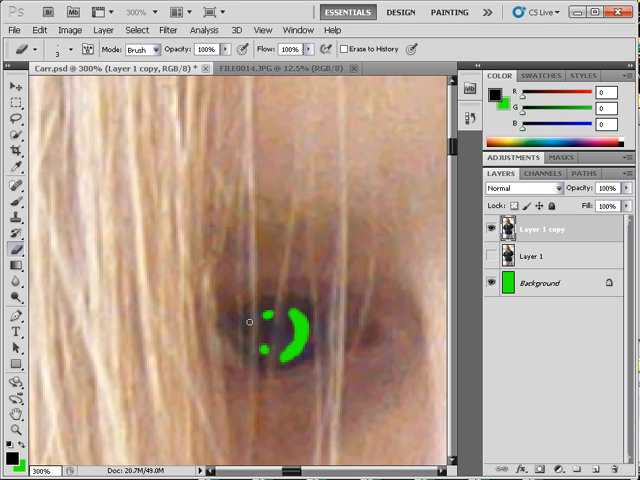
pyautogui.moveTo(246, 330)
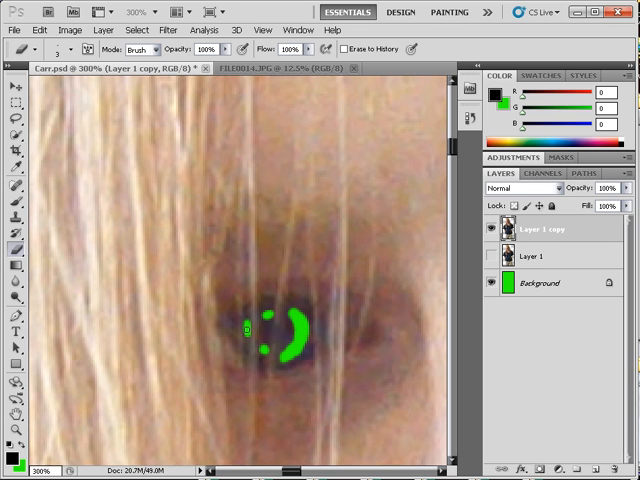
pyautogui.click(250, 332)
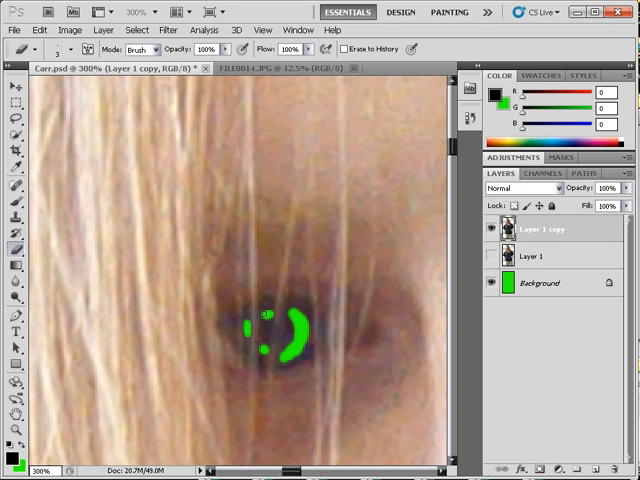
pyautogui.click(268, 348)
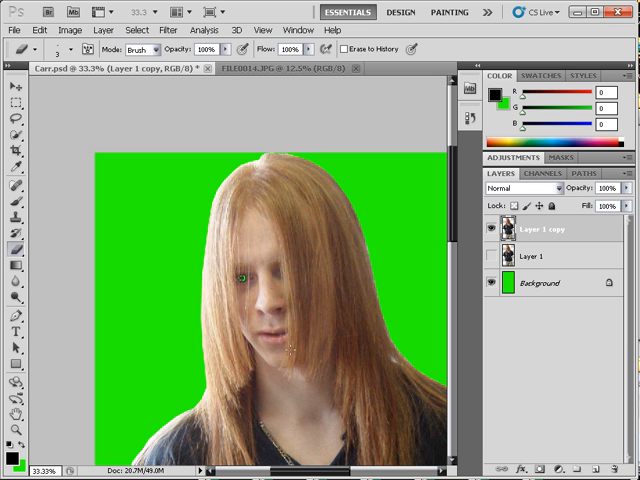
pyautogui.moveTo(204, 284)
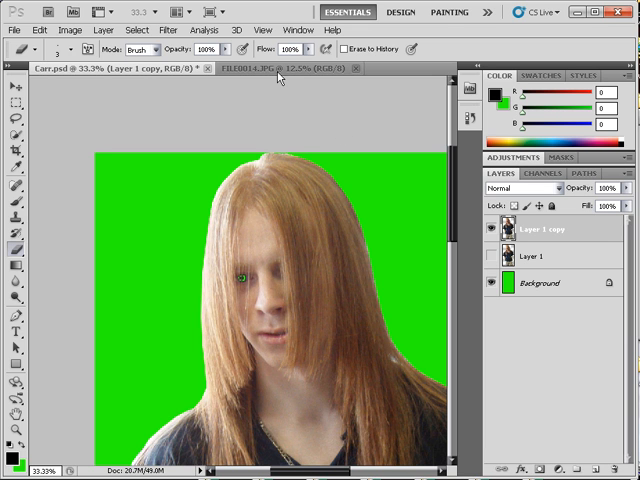
# Step: Switch to the fire photo document
pyautogui.click(270, 68)
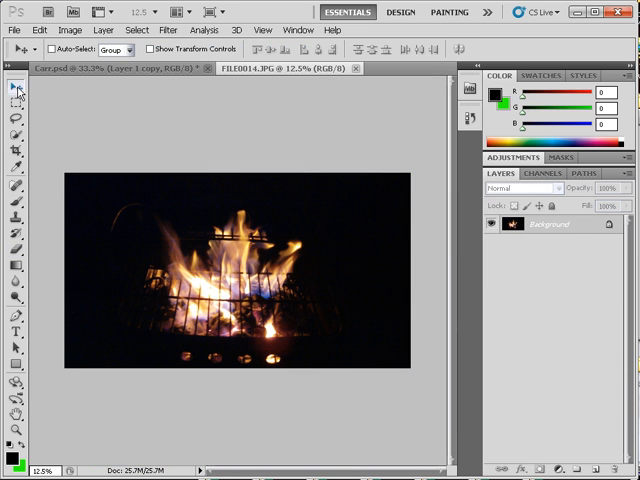
pyautogui.moveTo(72, 172)
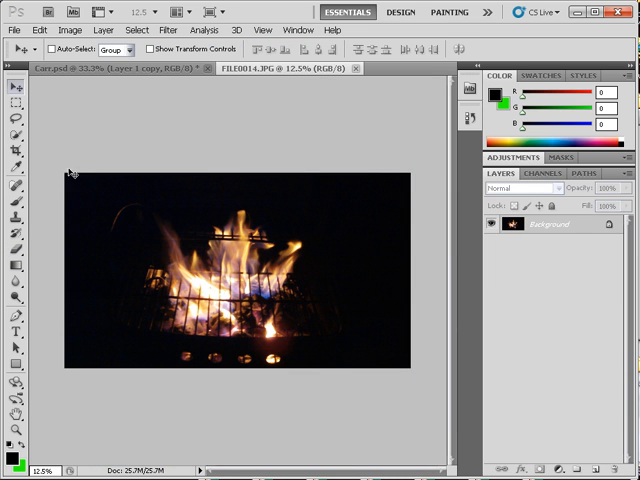
pyautogui.moveTo(192, 130)
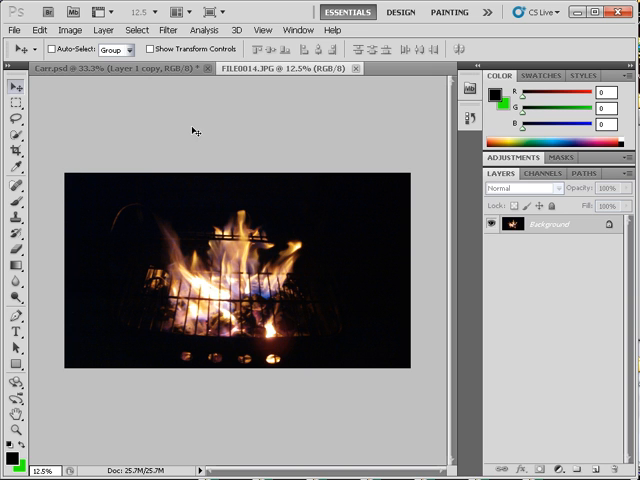
pyautogui.moveTo(212, 148)
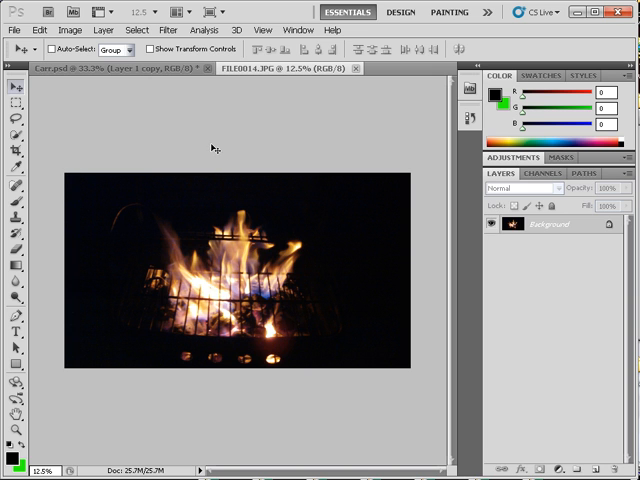
pyautogui.moveTo(204, 148)
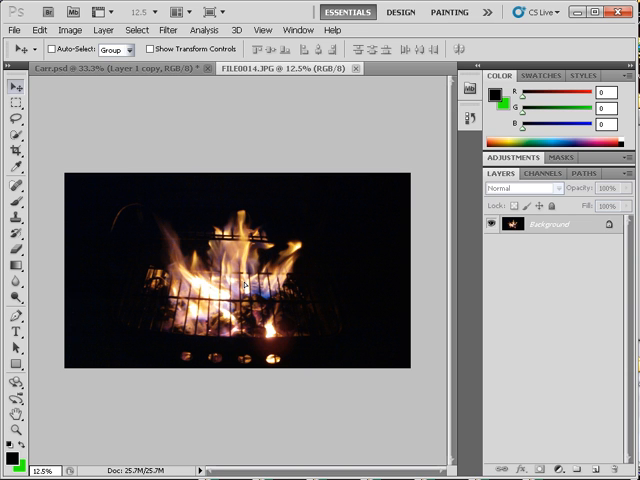
# Step: Paste the fire into the boy document and confirm shrinking it to eye level
pyautogui.click(96, 68)
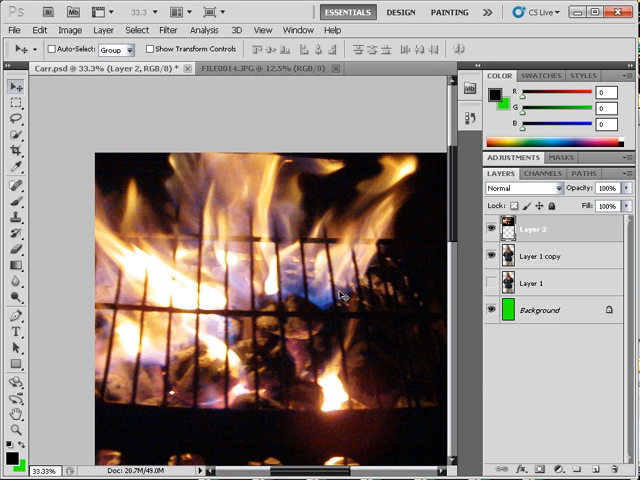
pyautogui.moveTo(200, 208)
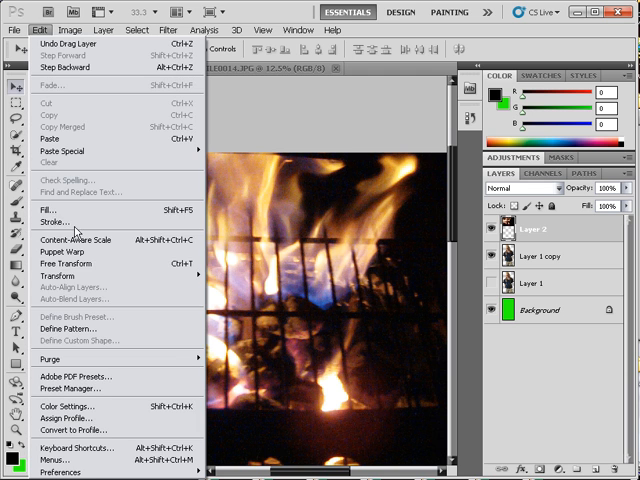
pyautogui.moveTo(60, 276)
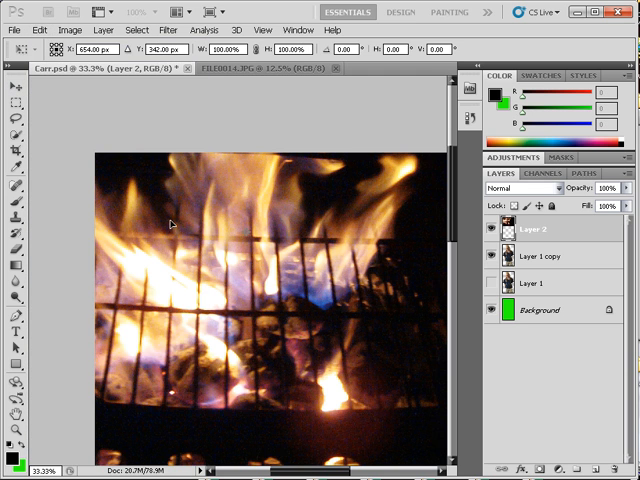
pyautogui.moveTo(272, 288)
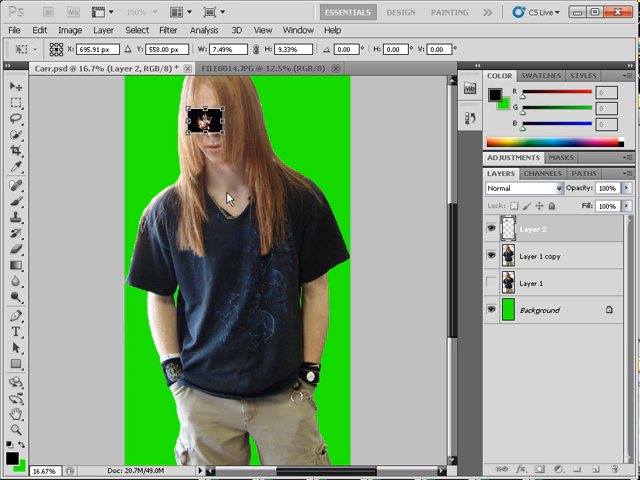
pyautogui.moveTo(450, 282)
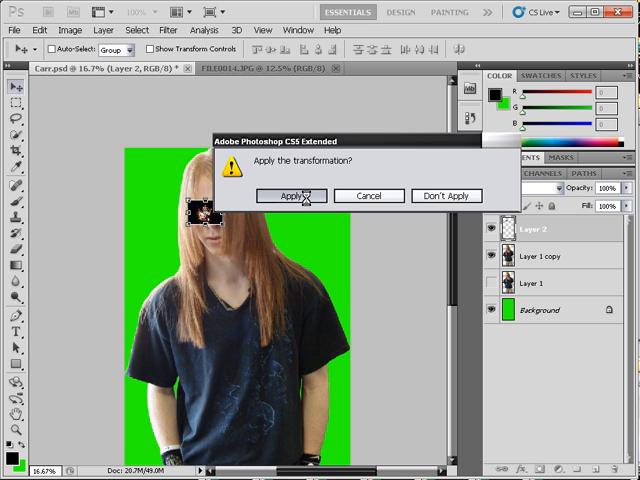
pyautogui.click(288, 196)
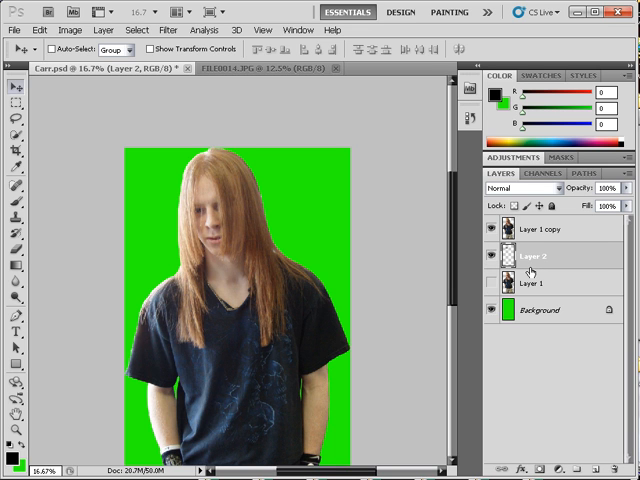
pyautogui.moveTo(292, 256)
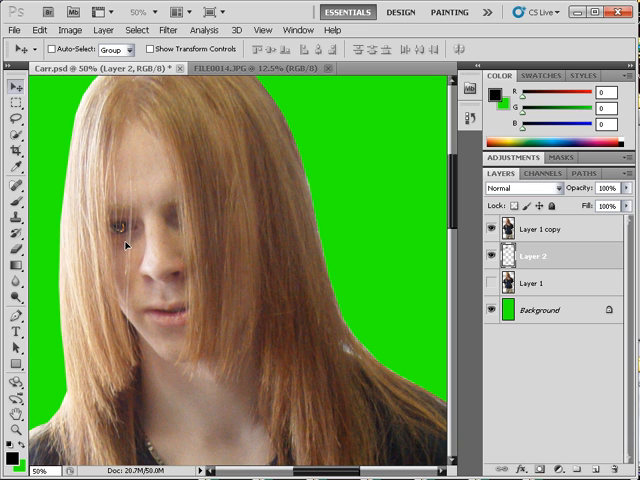
pyautogui.moveTo(118, 234)
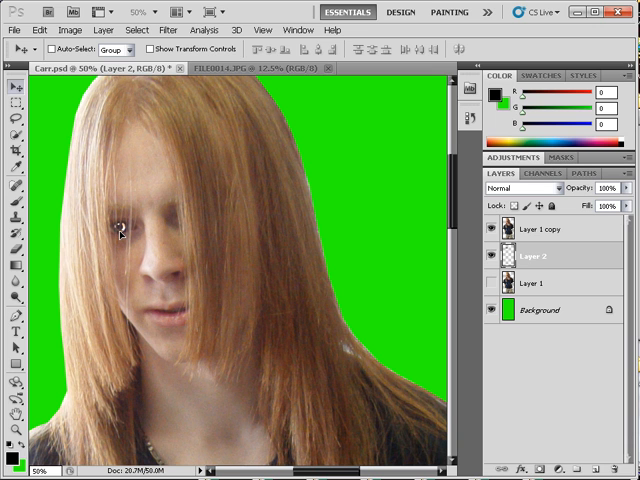
pyautogui.moveTo(132, 252)
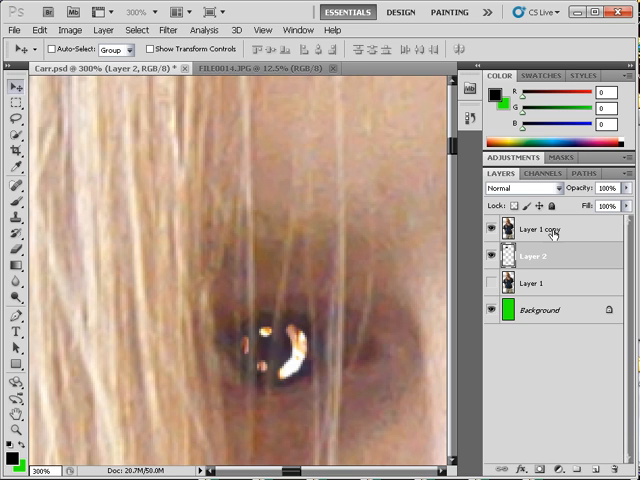
pyautogui.moveTo(560, 252)
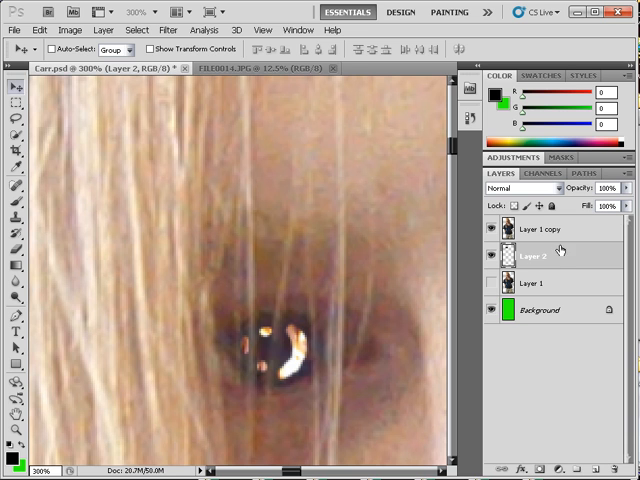
# Step: Select the boy layer so erasing reveals the fire beneath the iris
pyautogui.click(534, 228)
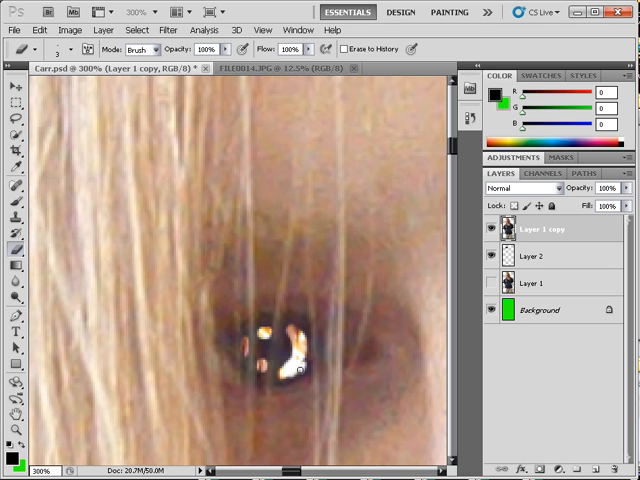
pyautogui.moveTo(304, 366)
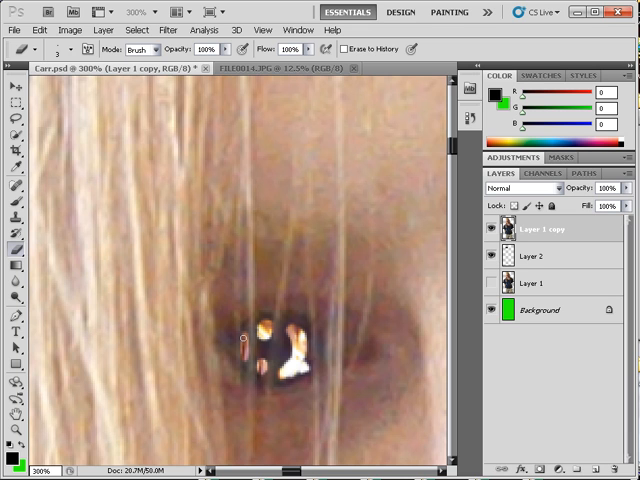
pyautogui.moveTo(300, 356)
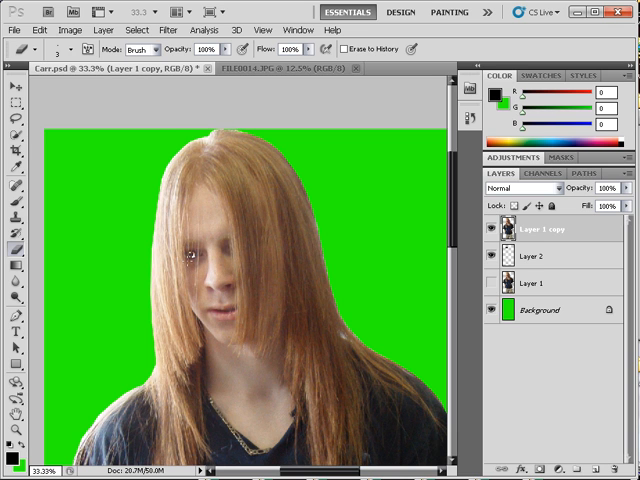
pyautogui.moveTo(188, 290)
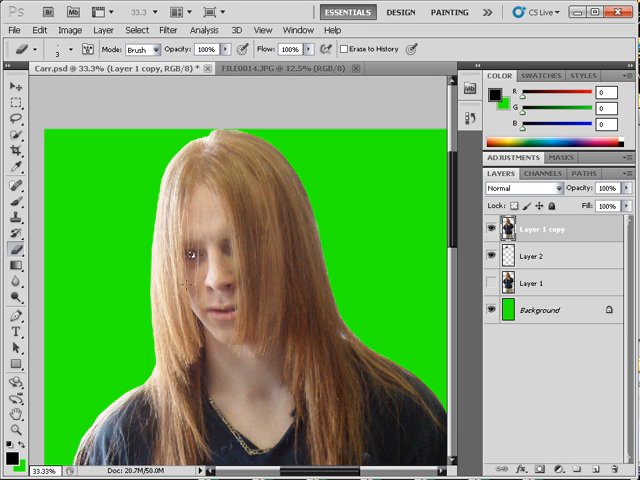
pyautogui.moveTo(410, 248)
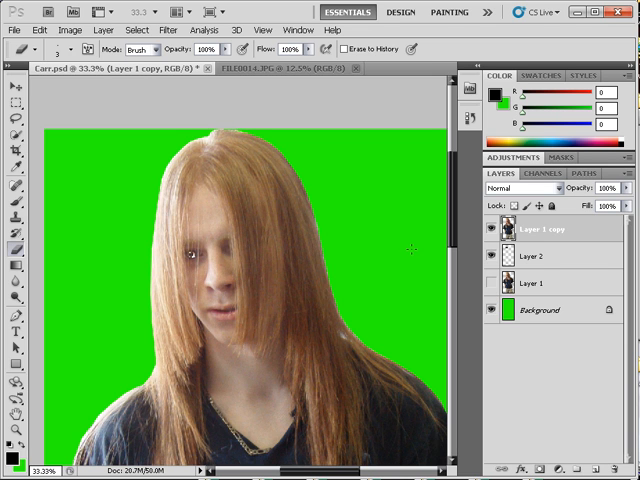
pyautogui.moveTo(218, 124)
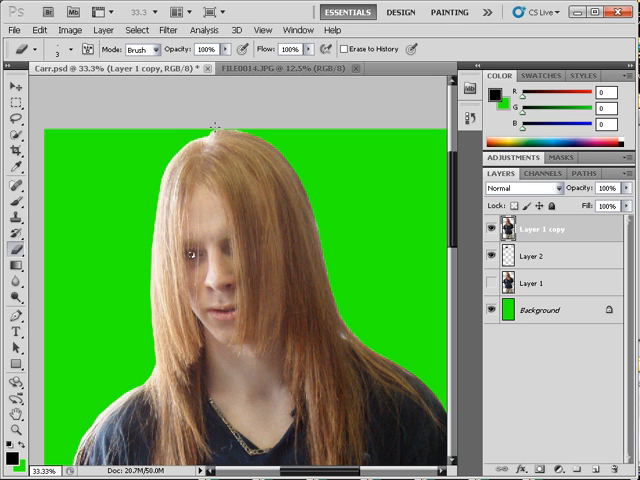
pyautogui.moveTo(428, 240)
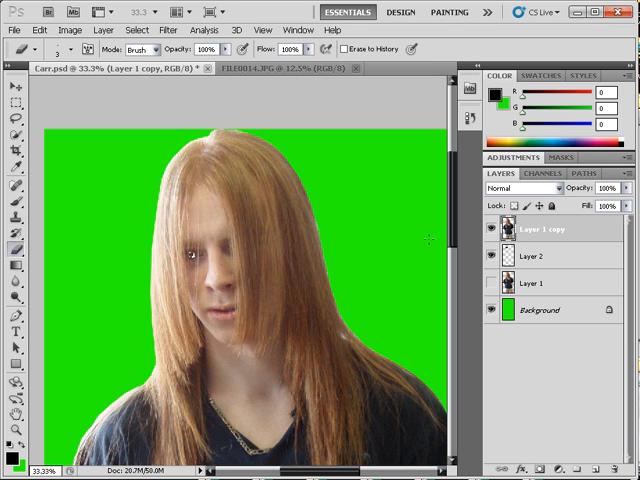